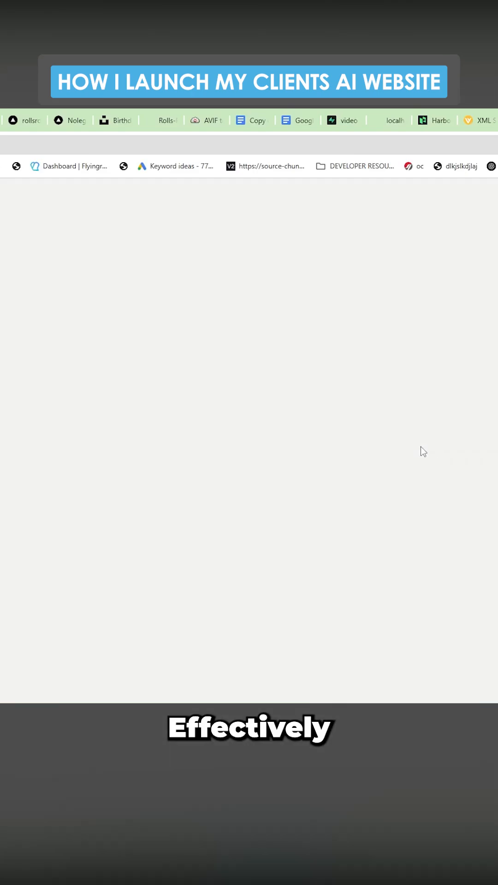
mouse_move(399, 440)
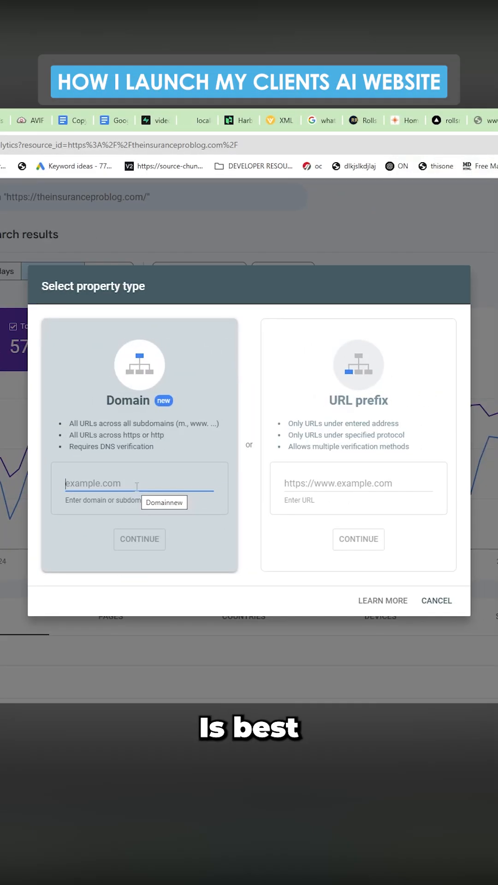
text(https://www.rollsroycerent.it/)
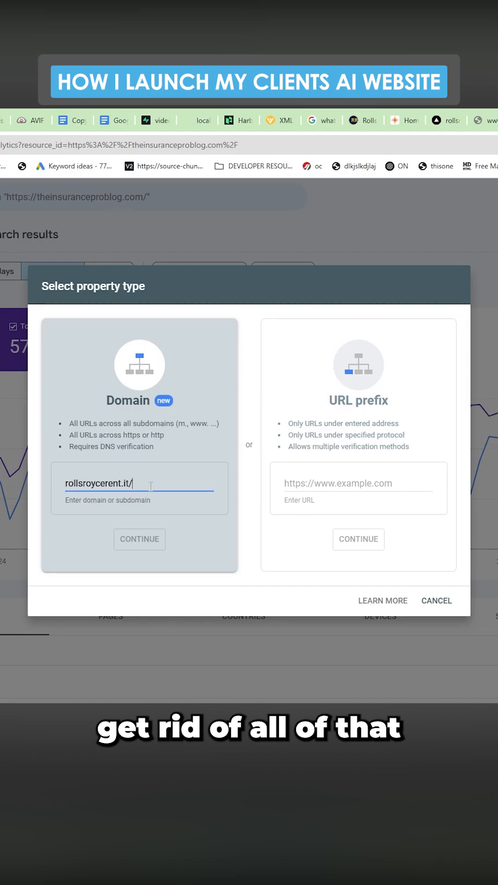
click(140, 539)
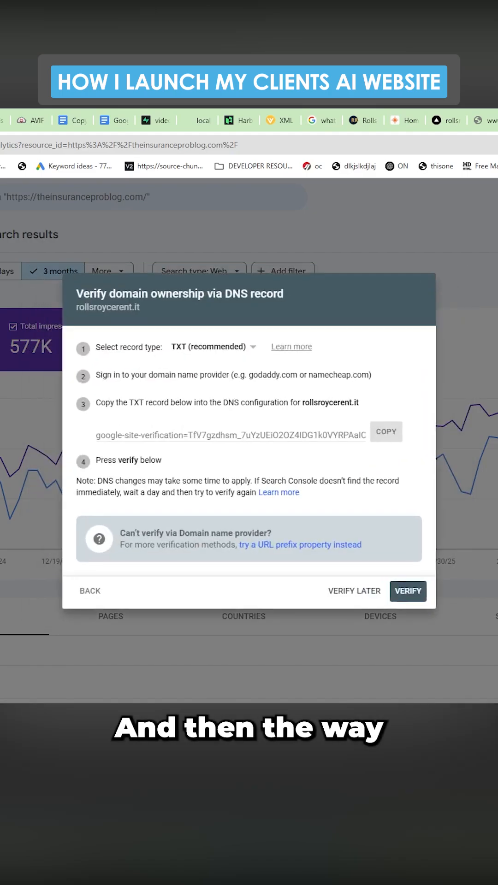
- Copy the TXT verification record, run Verify for rollsroycerent.it, and look over the live site
click(386, 431)
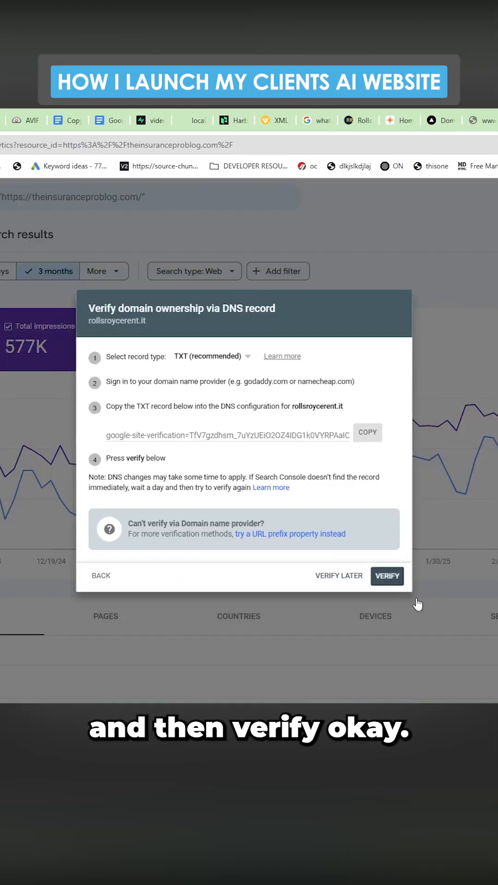
click(387, 576)
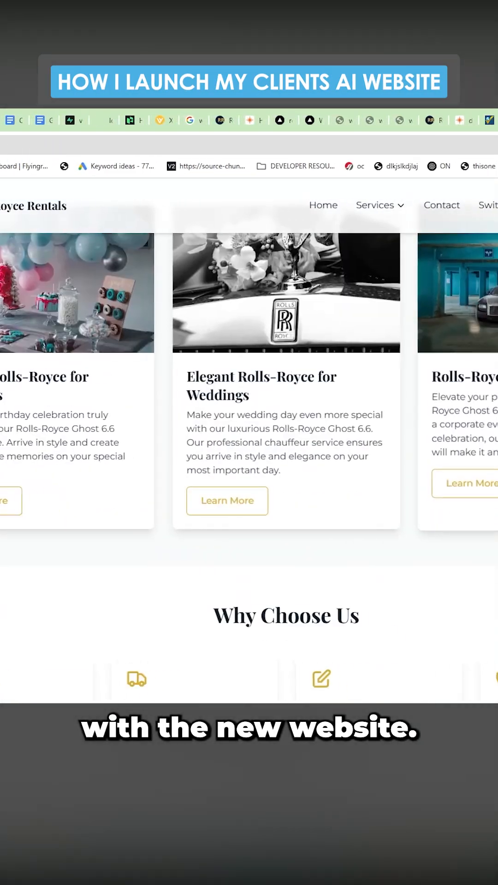
scroll(down, 3)
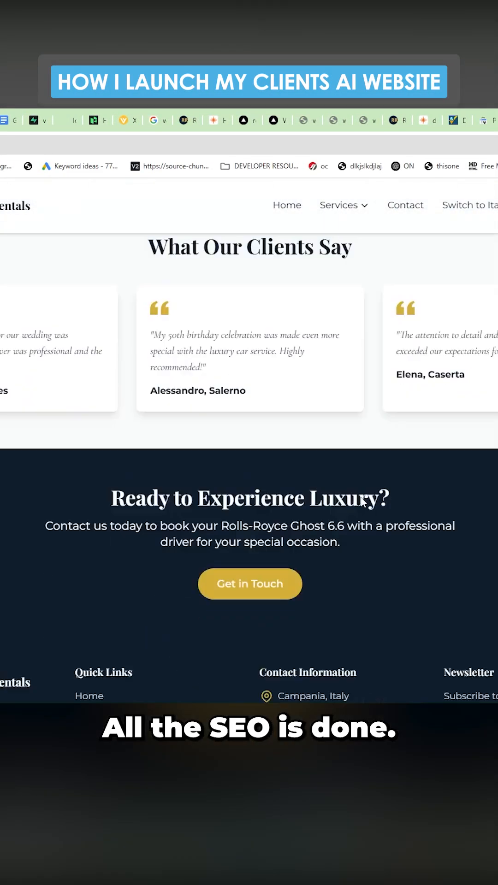
scroll(down, 3)
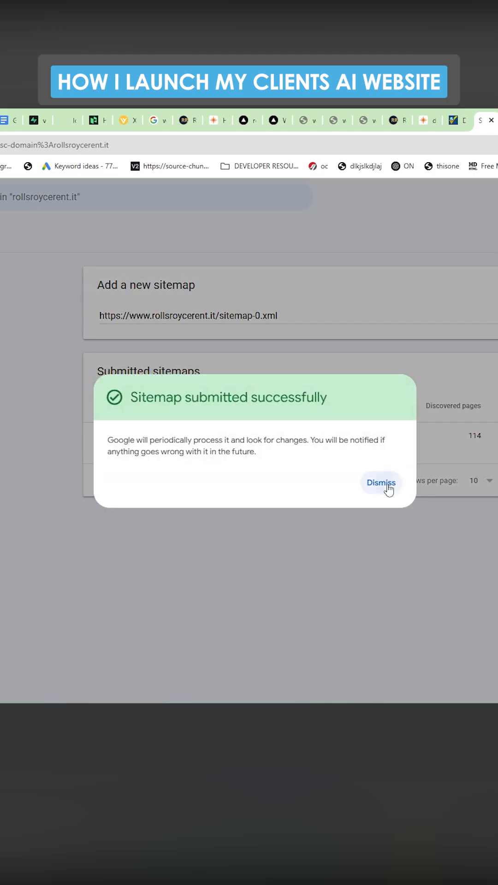
- Dismiss the 'Sitemap submitted successfully' notice for sitemap-0.xml
click(381, 483)
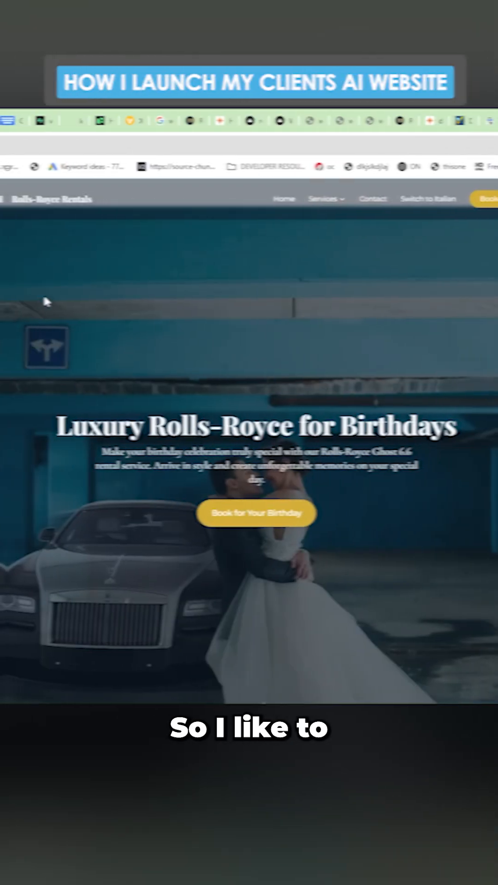
- Scroll through the Luxury Rolls-Royce for Birthdays page and its package list
scroll(down, 3)
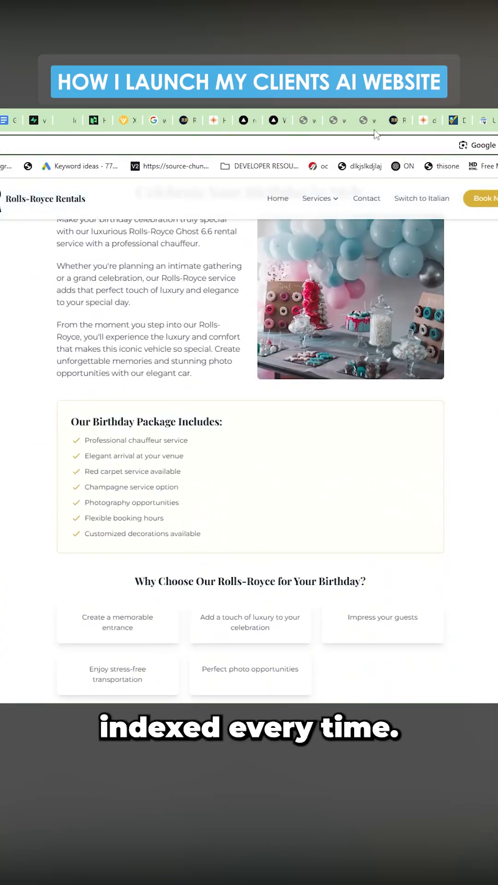